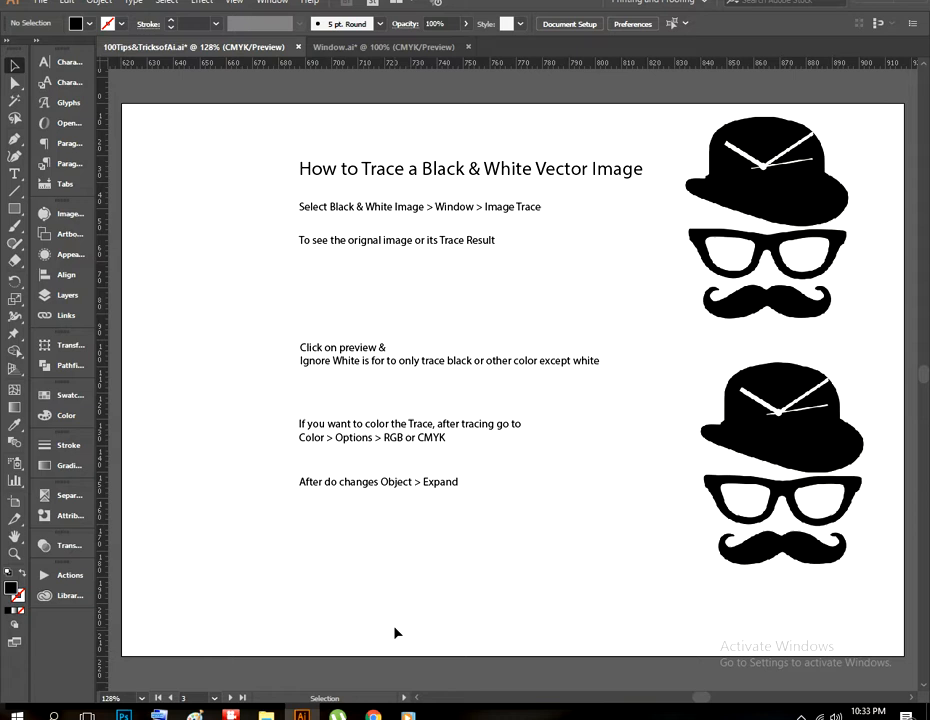
Step: Select the lower black-and-white hat, glasses and mustache image
left_click(782, 462)
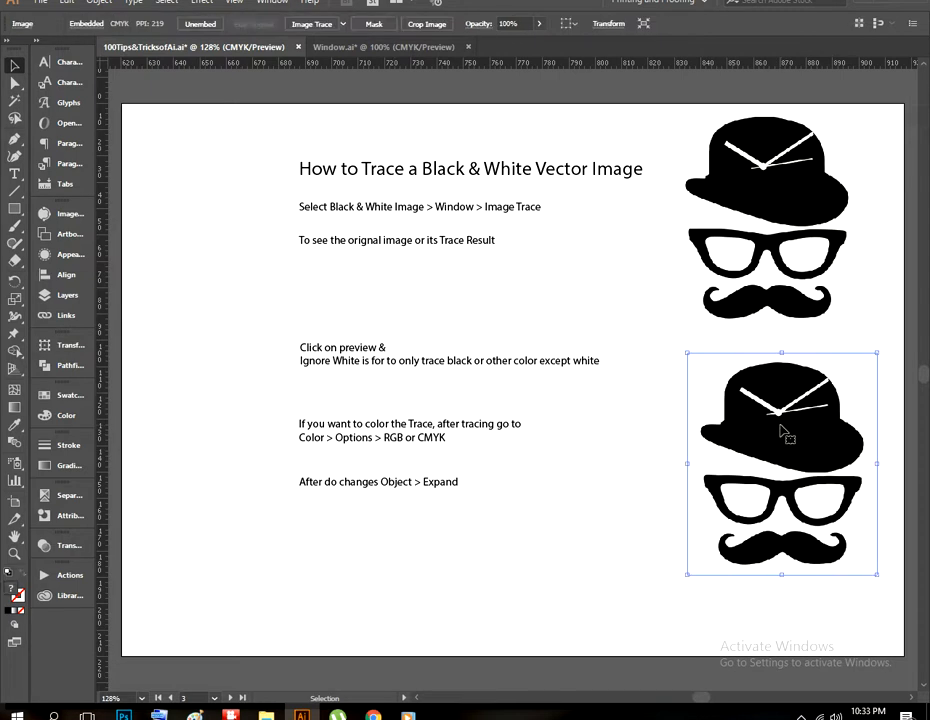
mouse_move(54, 242)
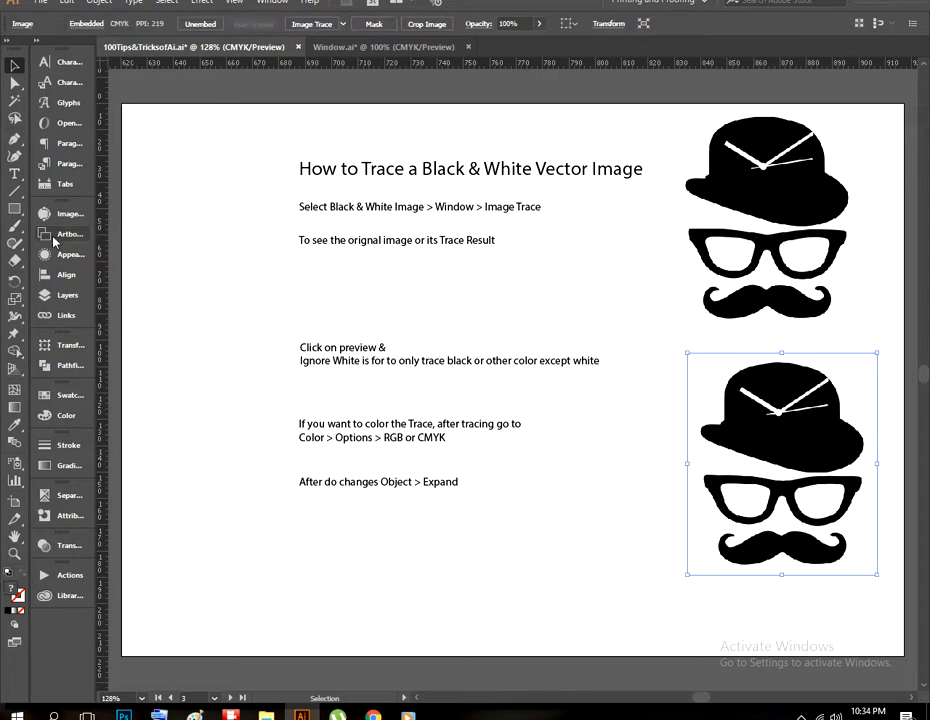
mouse_move(64, 222)
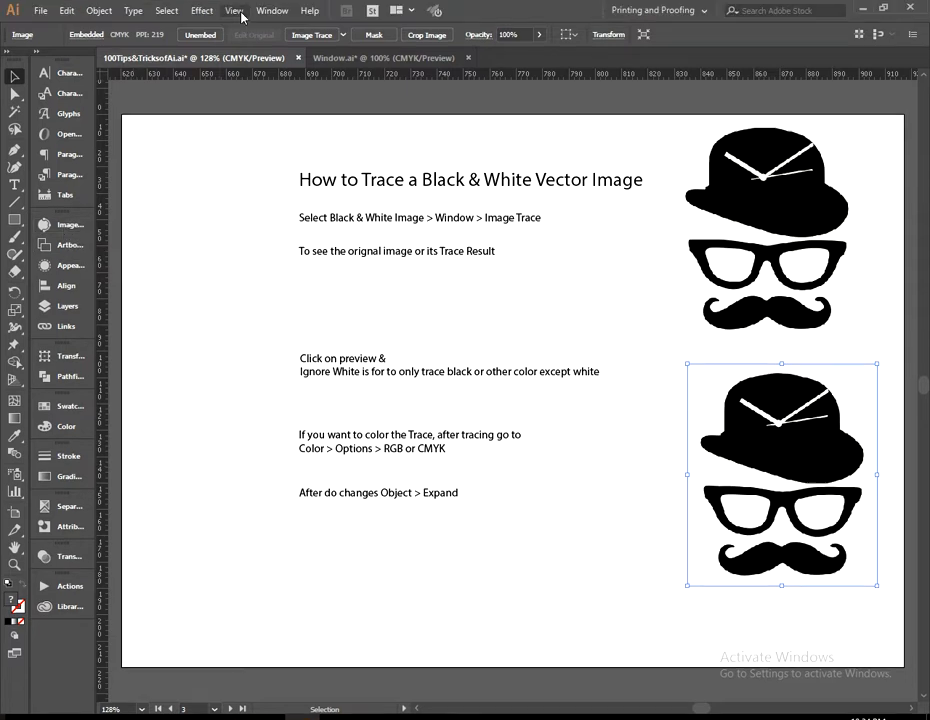
Step: Trace the image via Image Trace in Black and White mode with Ignore White and adjusted Noise
left_click(272, 10)
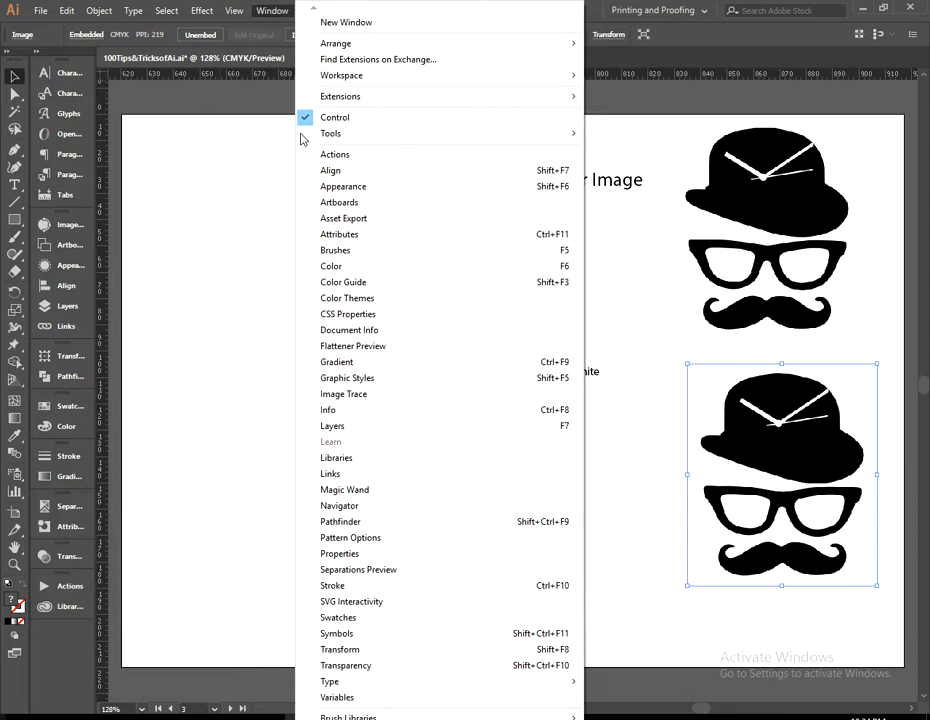
left_click(344, 392)
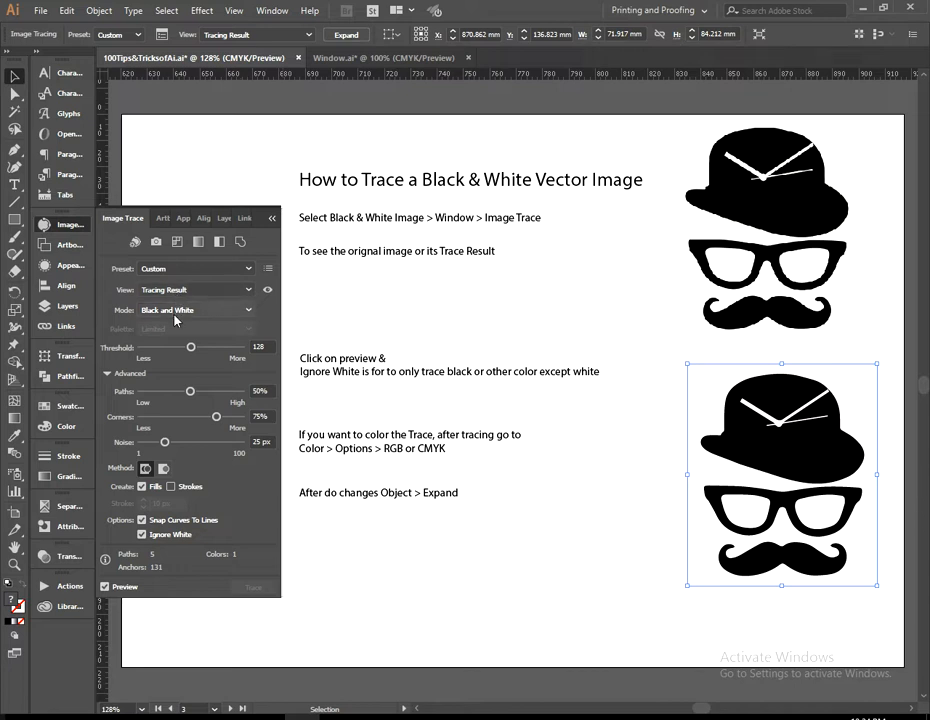
mouse_move(176, 320)
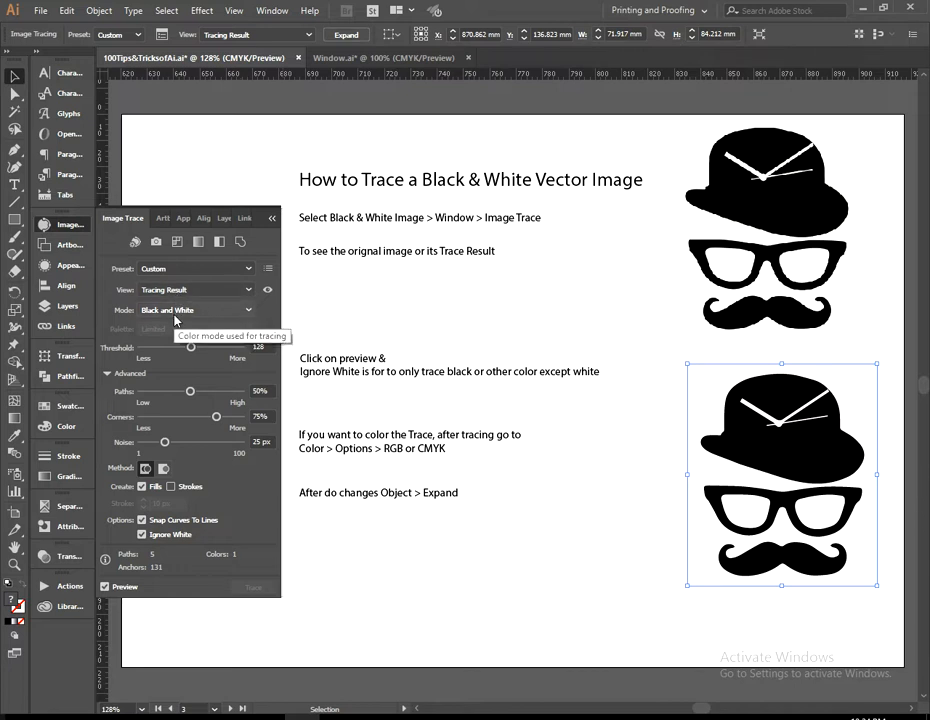
mouse_move(216, 384)
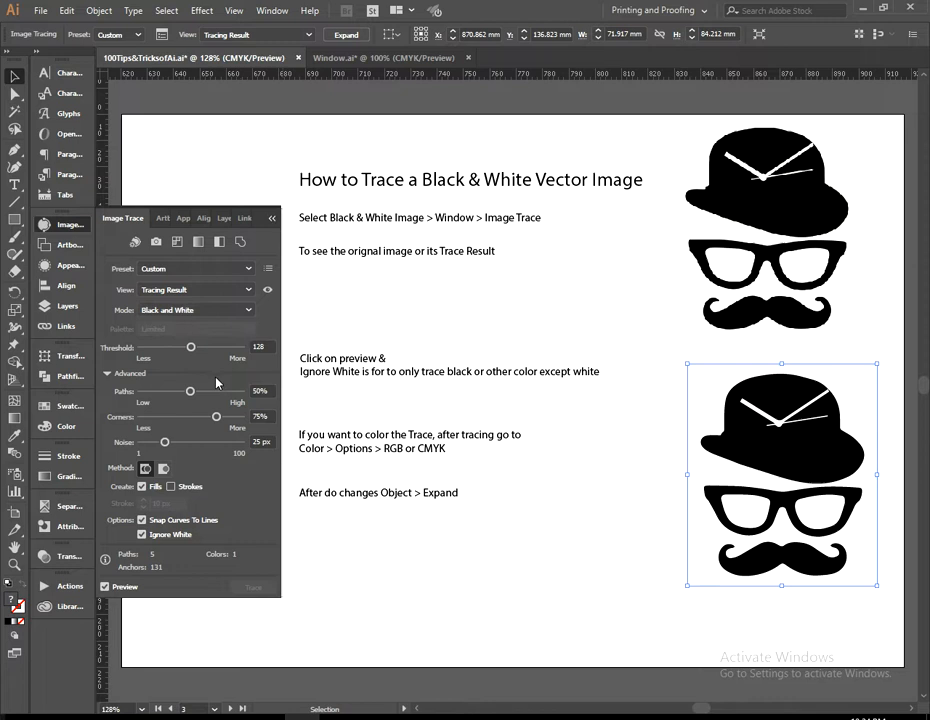
mouse_move(194, 358)
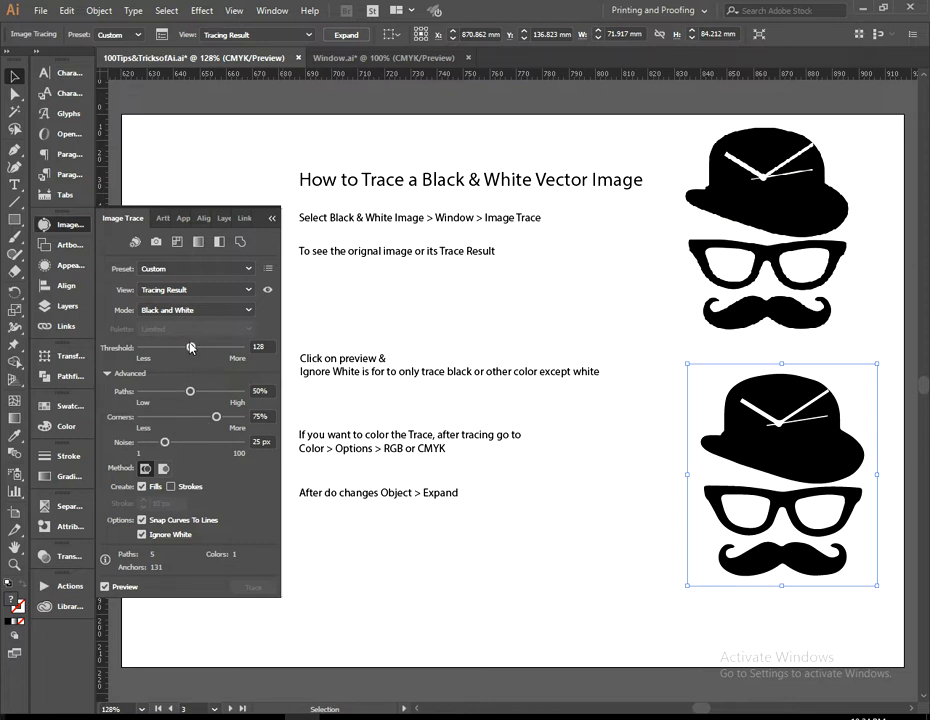
left_click_drag(190, 348, 176, 348)
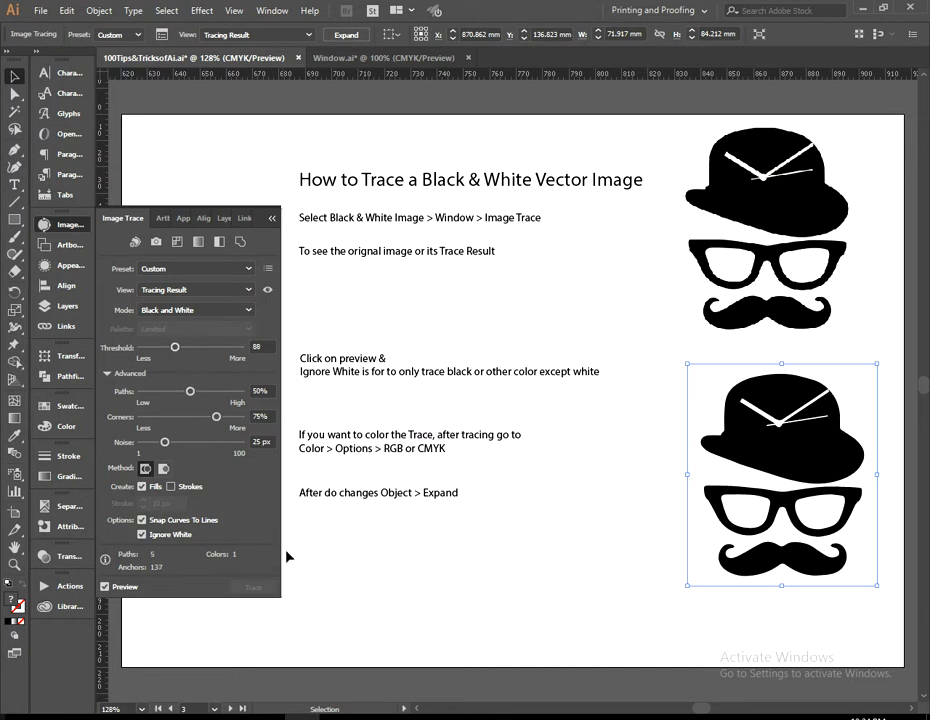
left_click(272, 216)
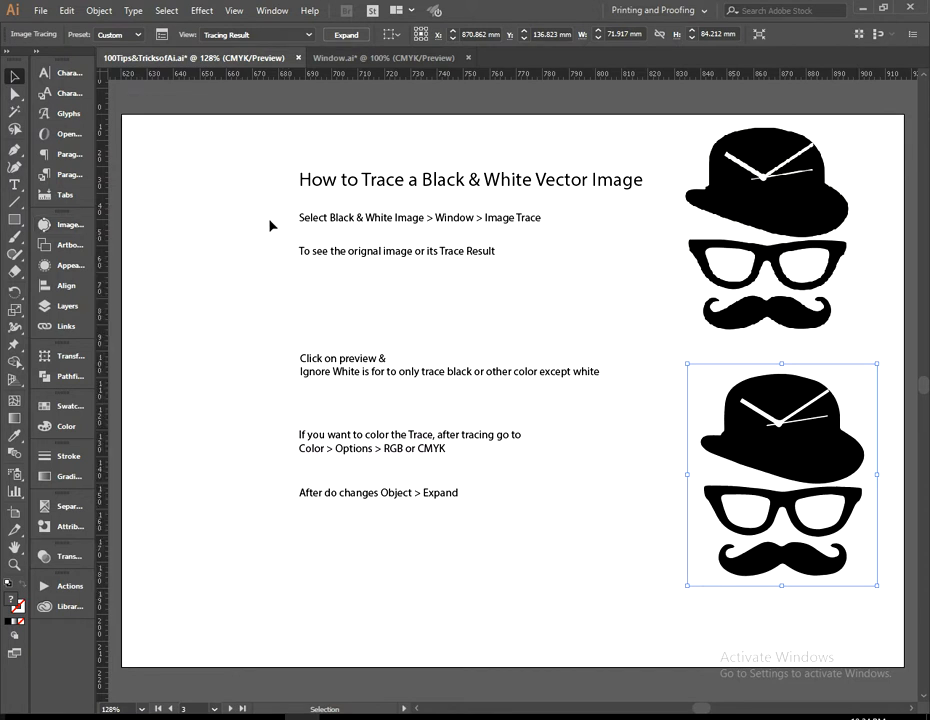
Step: Expand the traced result into editable vector shapes via Object > Expand with Object and Fill
left_click(98, 10)
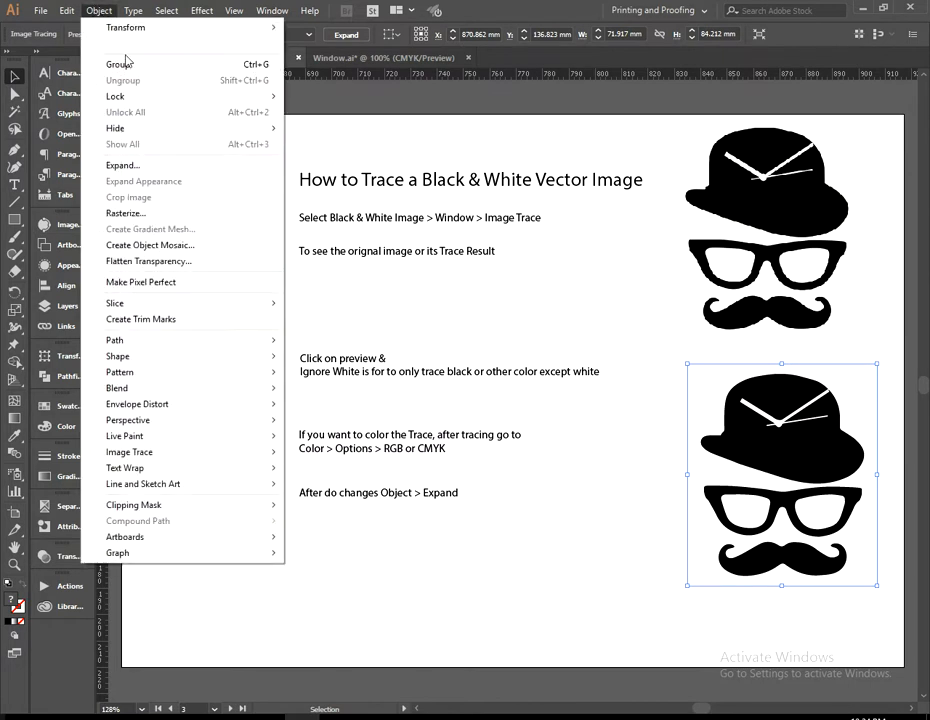
left_click(122, 164)
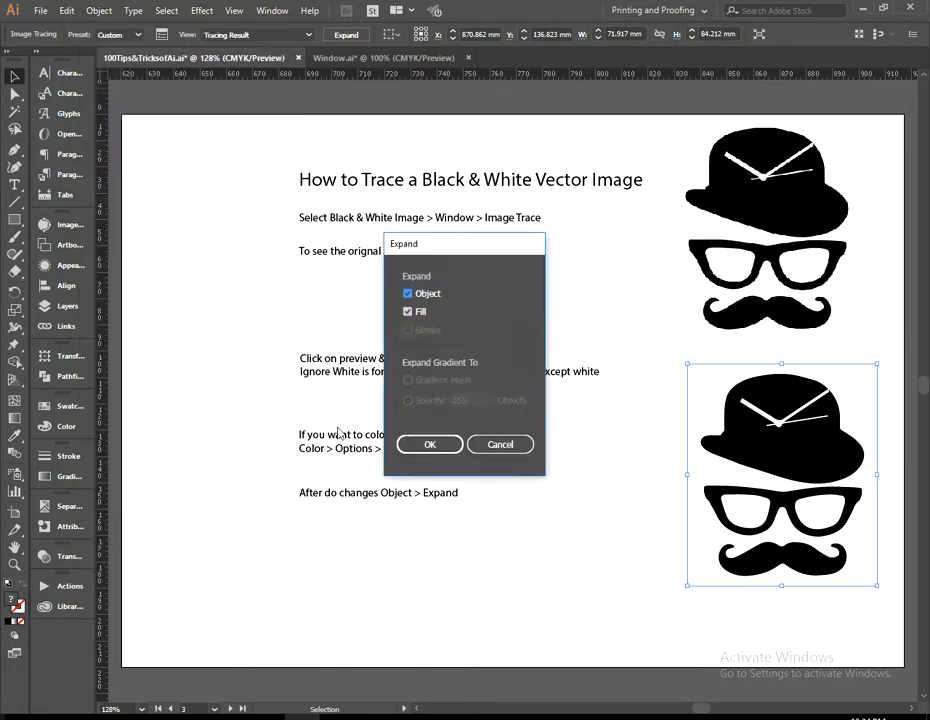
left_click(428, 444)
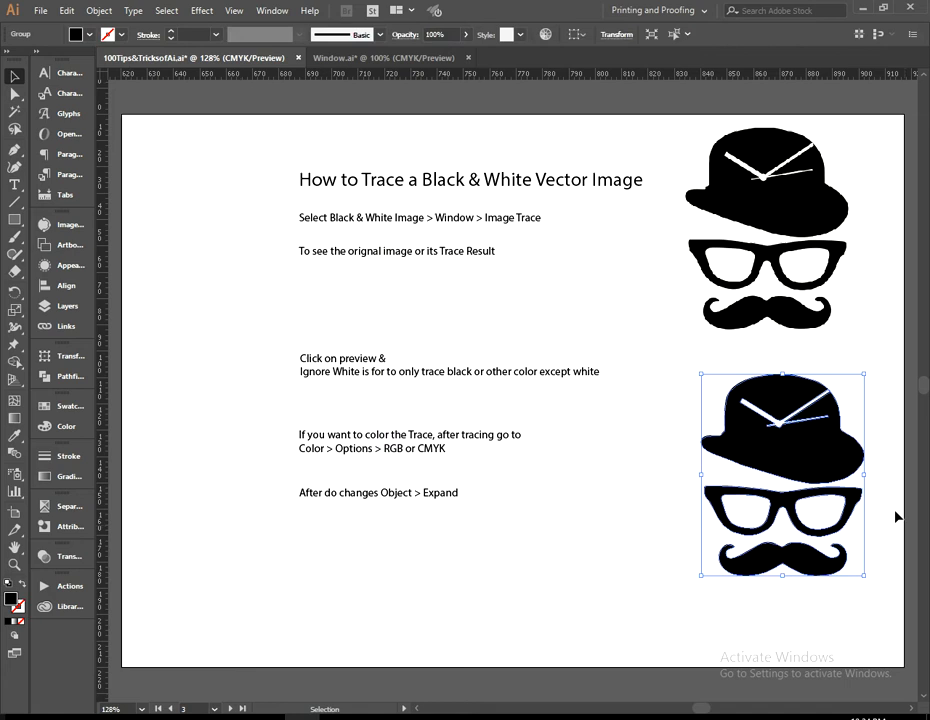
right_click(784, 476)
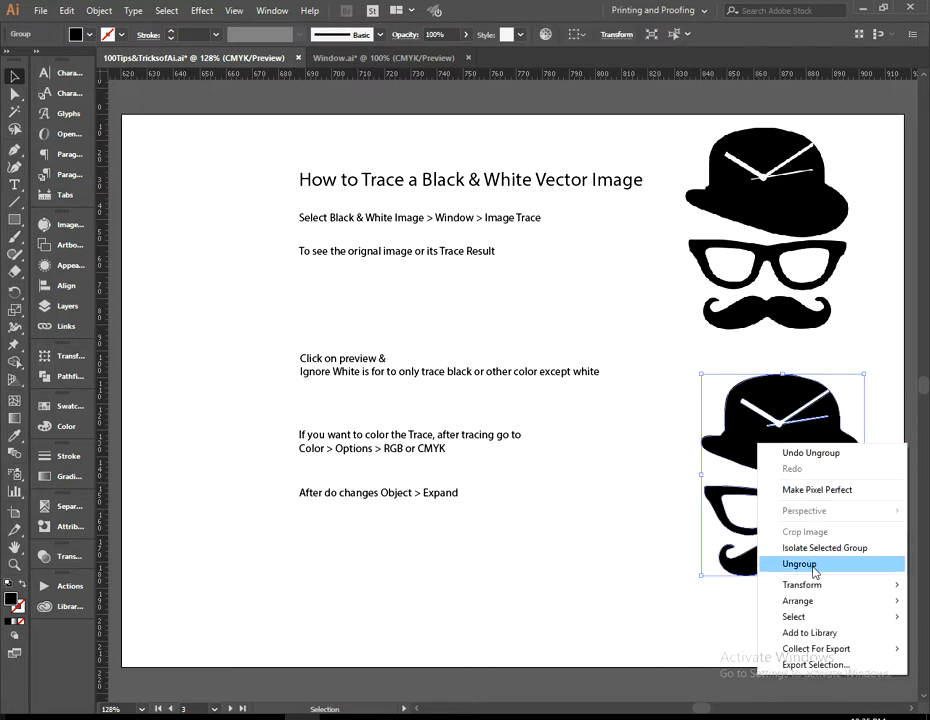
Step: Ungroup the expanded artwork, switch the Color panel to CMYK and fill the shapes green
left_click(800, 564)
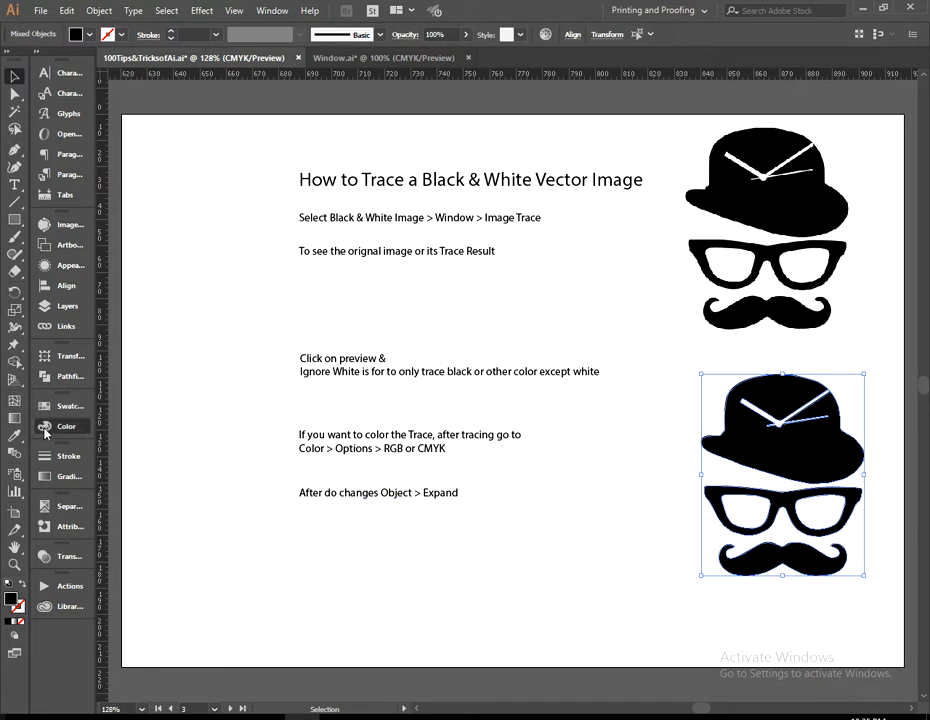
left_click(264, 400)
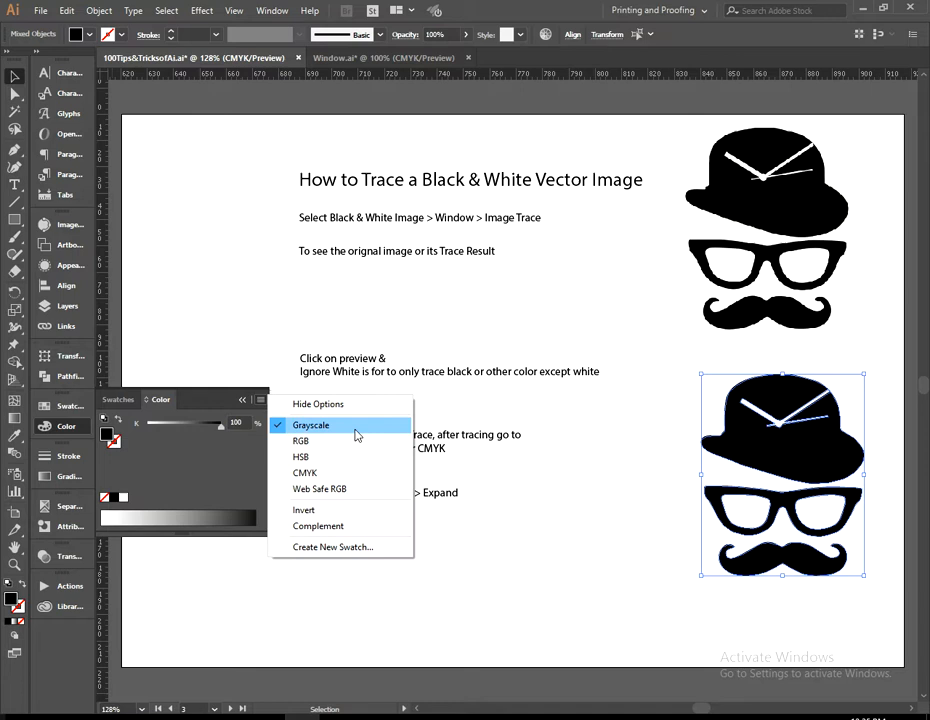
mouse_move(326, 432)
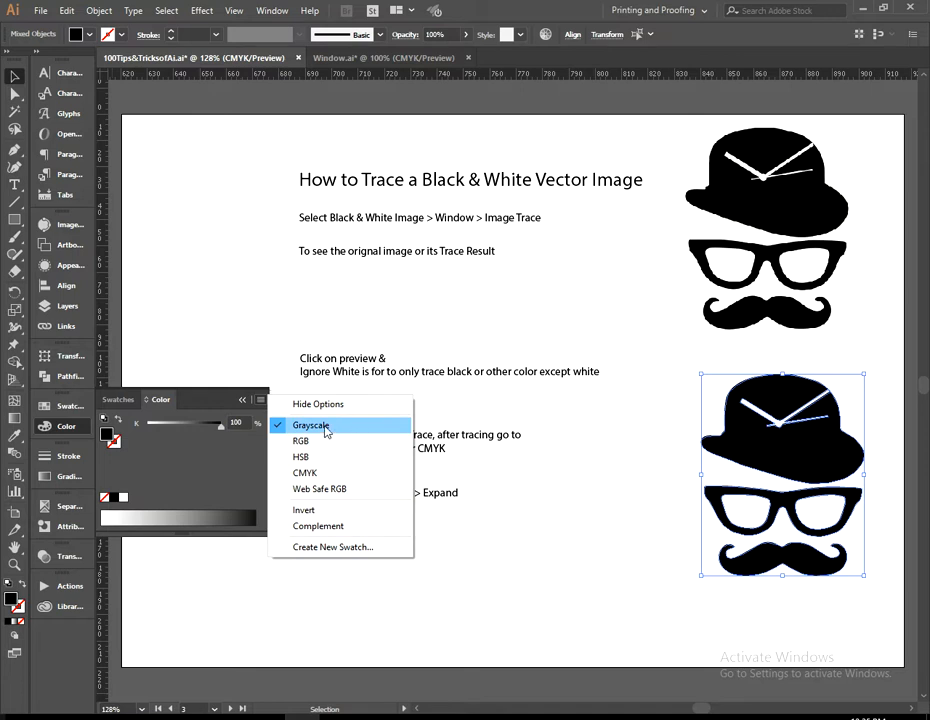
mouse_move(330, 428)
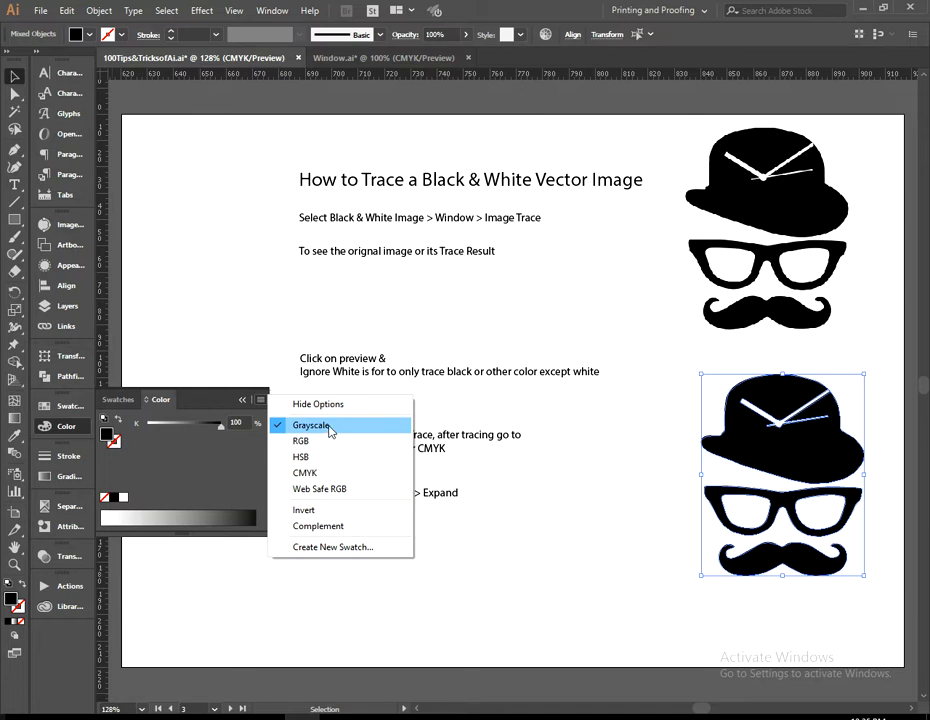
mouse_move(310, 472)
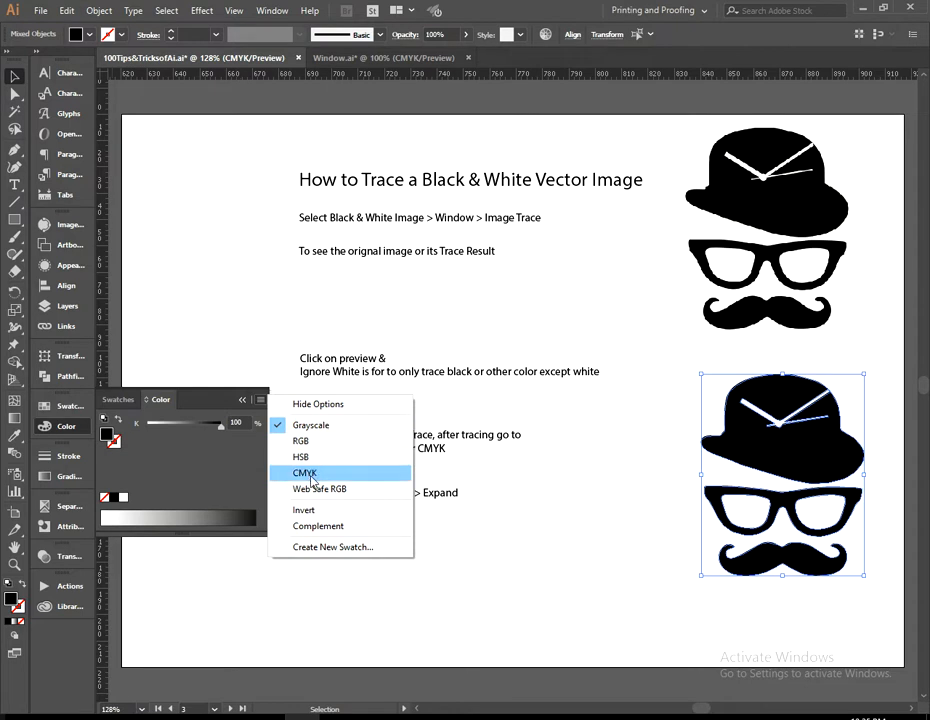
left_click(304, 472)
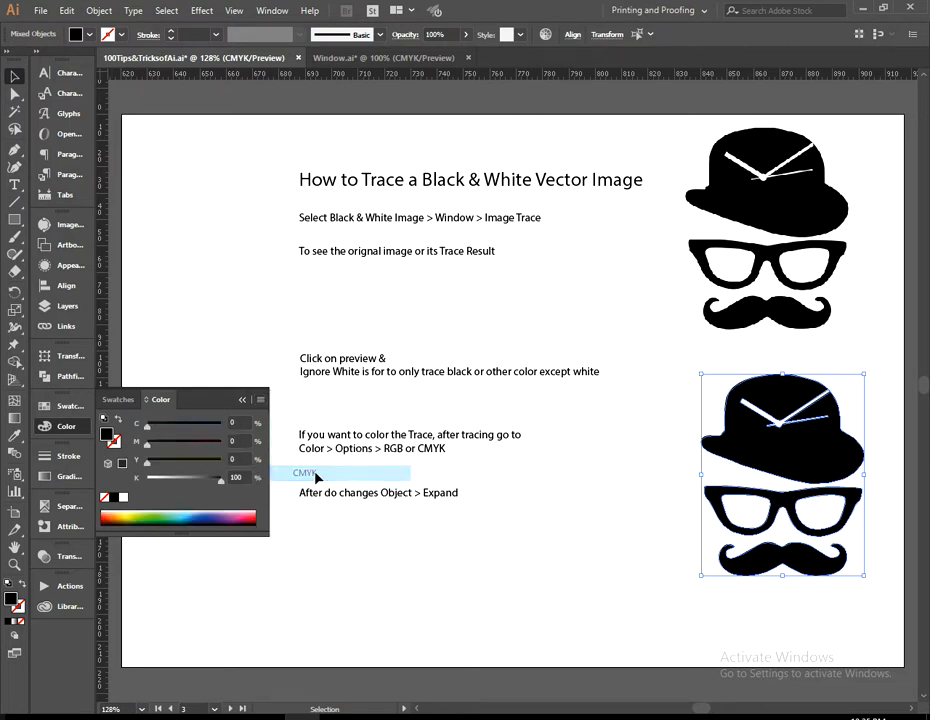
mouse_move(150, 516)
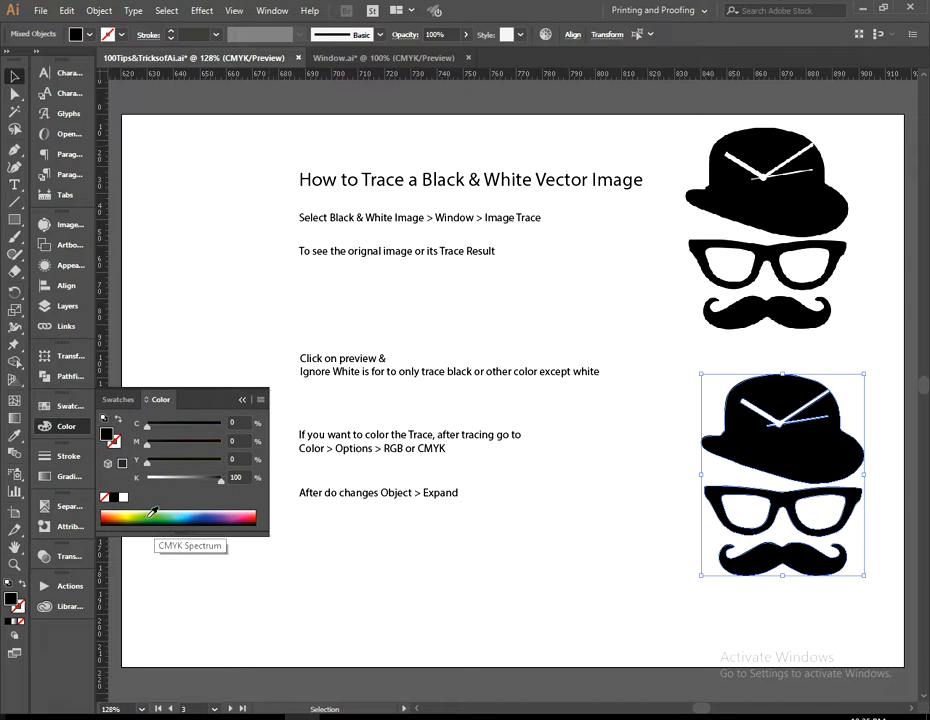
left_click(198, 516)
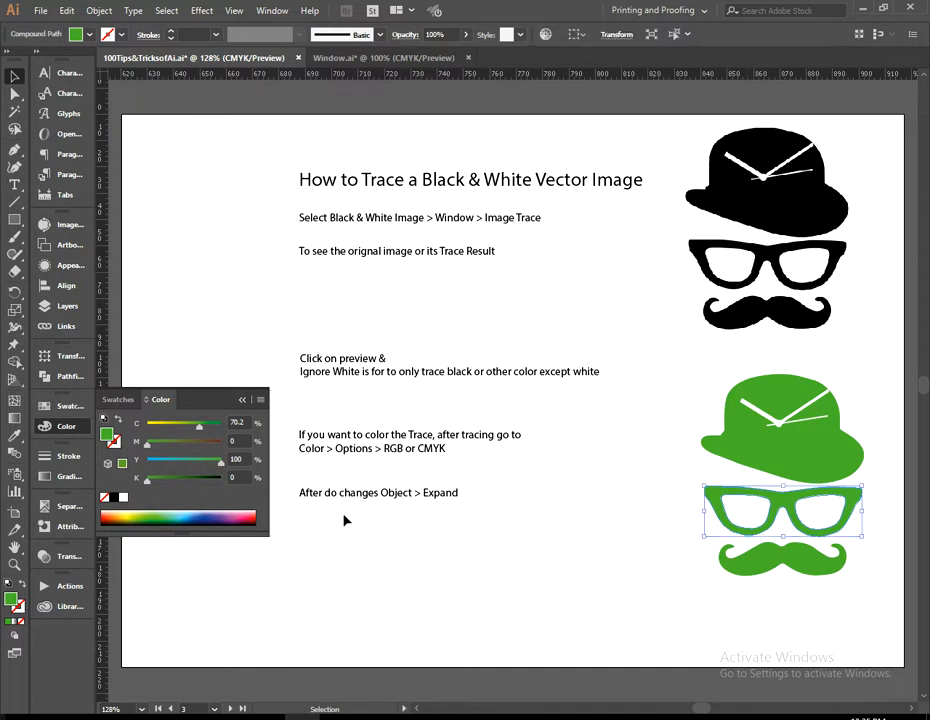
Step: Fill the glasses shape navy blue, leaving the hat and mustache green
left_click(210, 518)
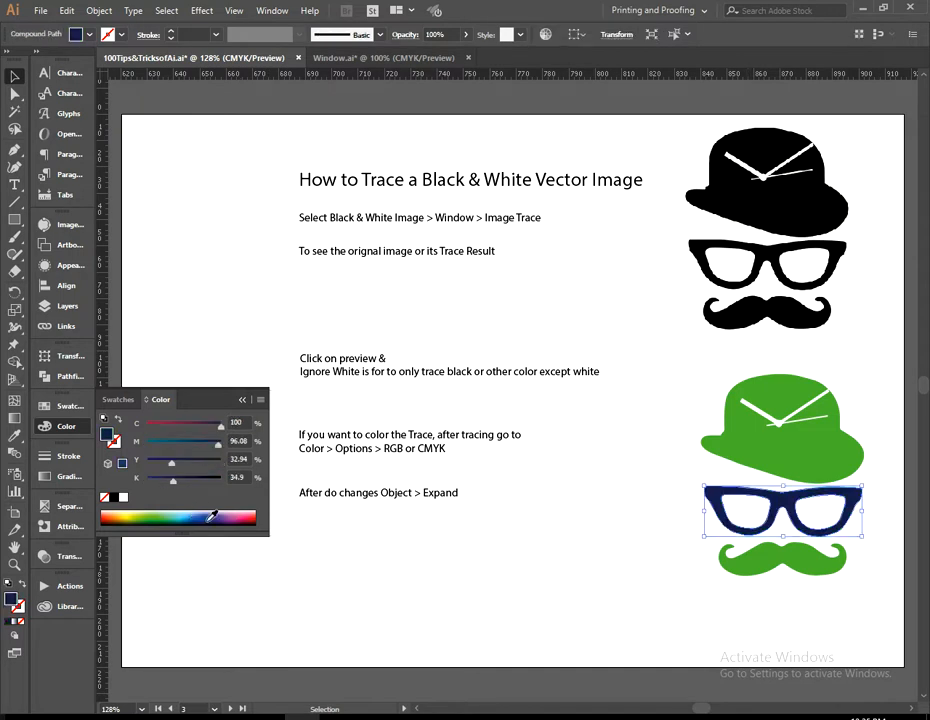
mouse_move(392, 538)
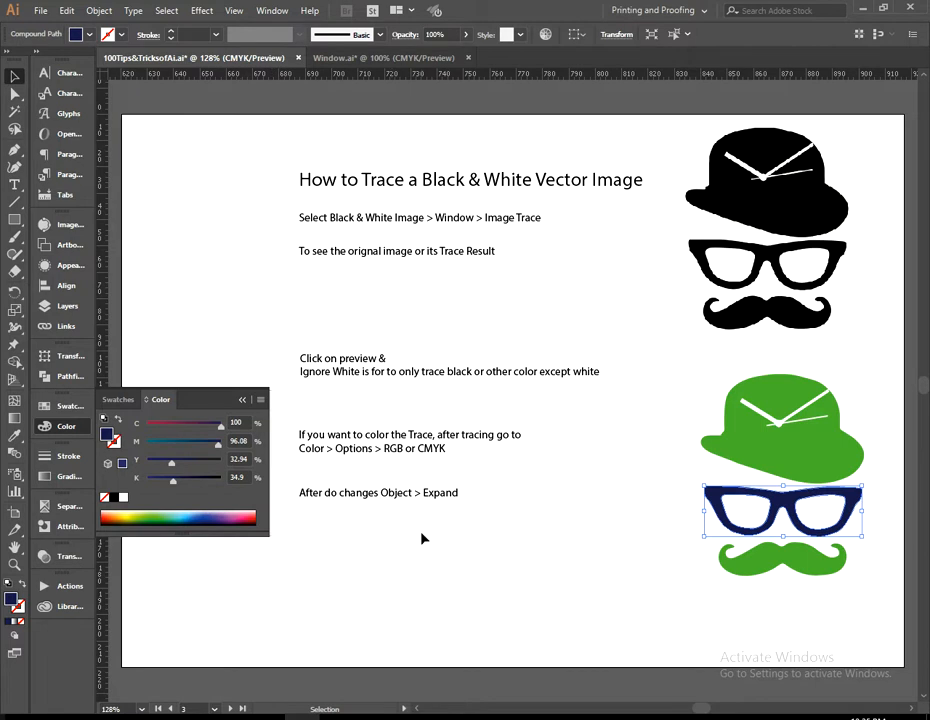
mouse_move(278, 442)
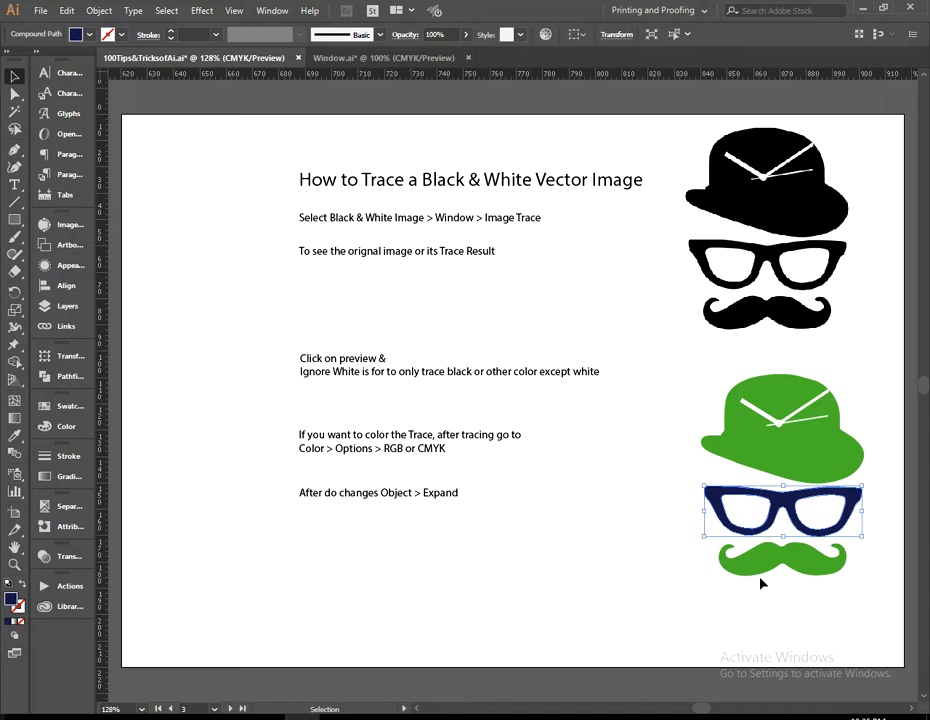
mouse_move(680, 604)
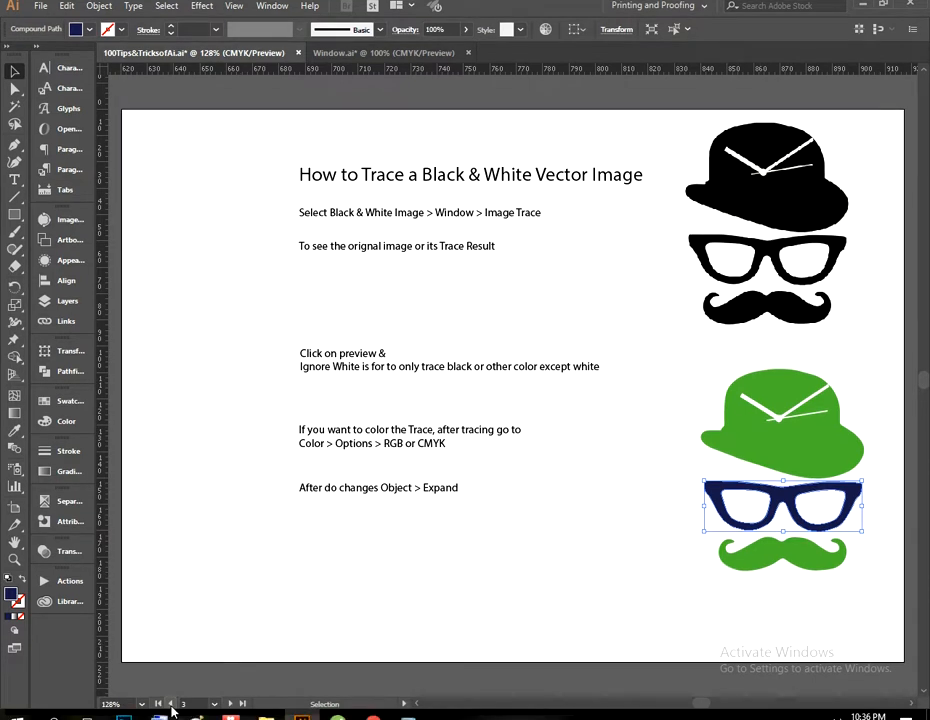
Step: Jump to the first '100 Ai TiPs&Tricks' title artboard from the status bar navigation
left_click(172, 704)
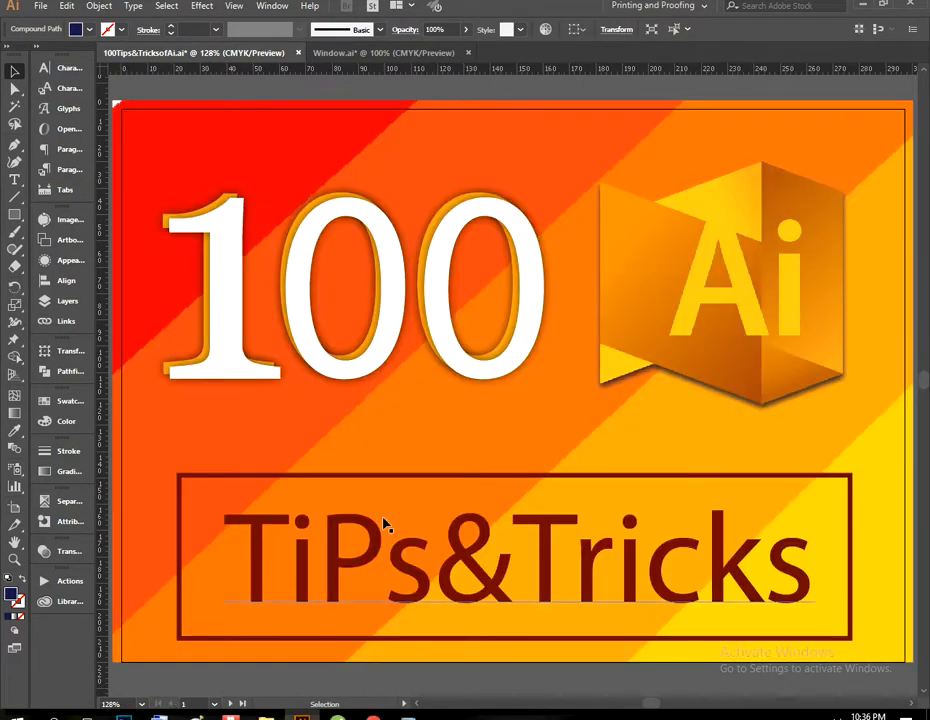